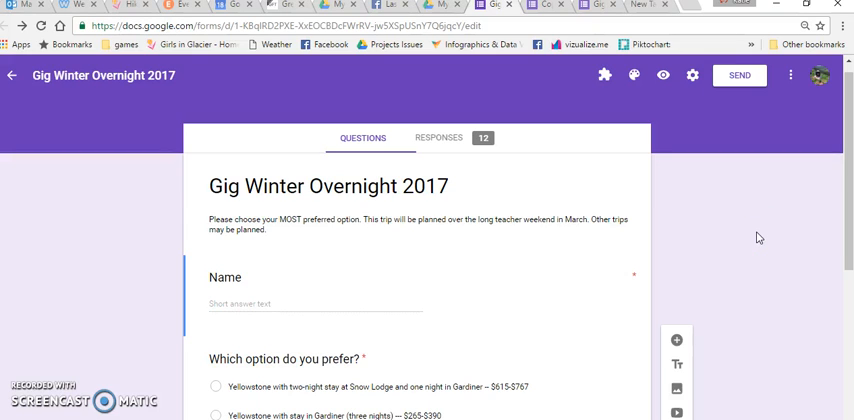
{"action": "mouse_move", "coordinate": [831, 210]}
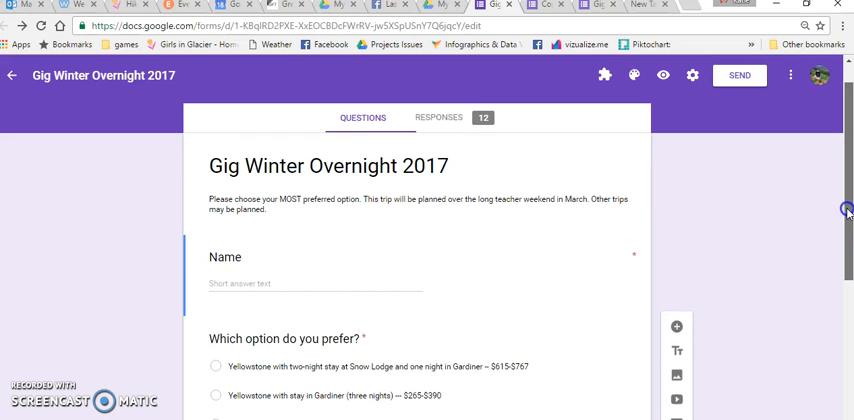
Scroll down to the second winter trip question in the original form
{"action": "scroll", "scroll_direction": "down", "scroll_amount": 3}
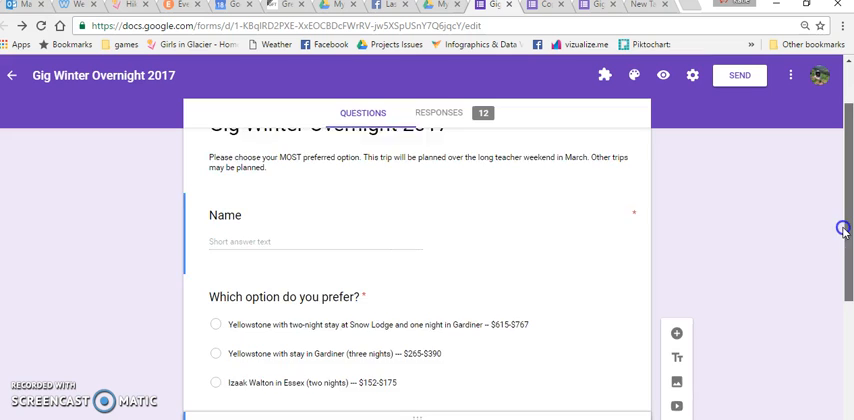
{"action": "scroll", "scroll_direction": "down", "scroll_amount": 3}
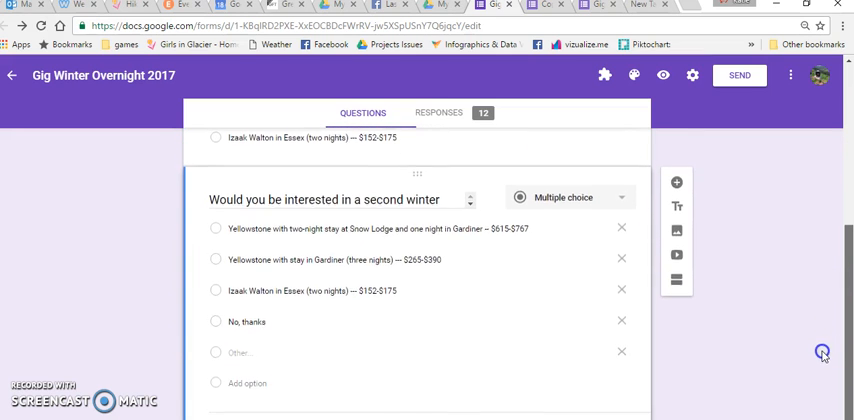
{"action": "triple_click", "coordinate": [325, 195]}
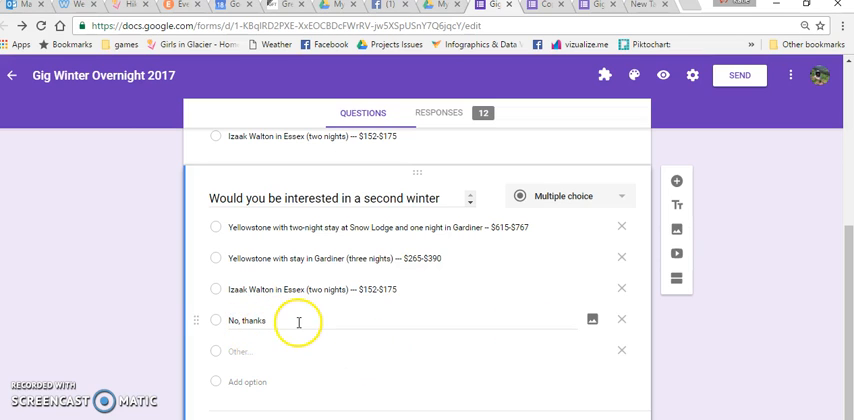
{"action": "mouse_move", "coordinate": [567, 222]}
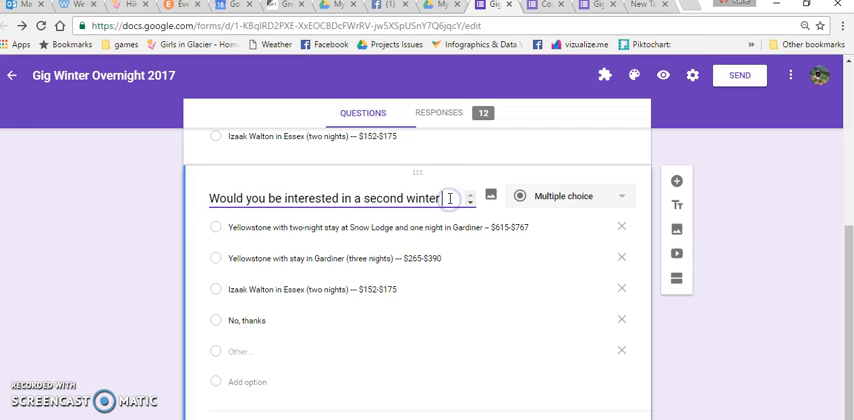
{"action": "mouse_move", "coordinate": [727, 134]}
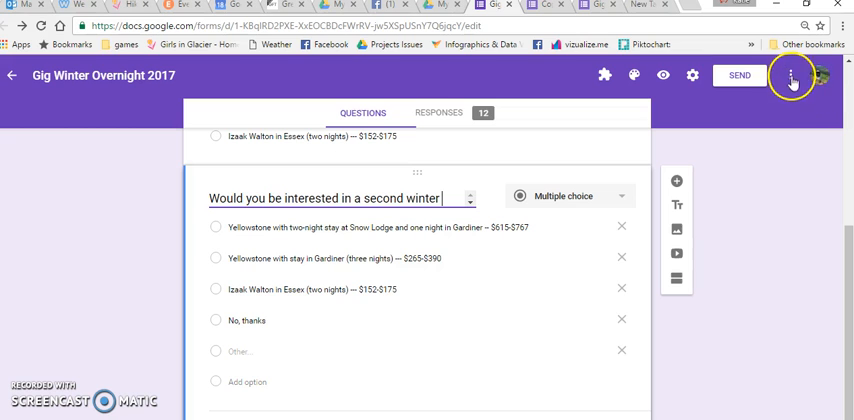
Duplicate the form as 'Copy of Gig Winter Overnight 2017' with the default name
{"action": "left_click", "coordinate": [791, 75]}
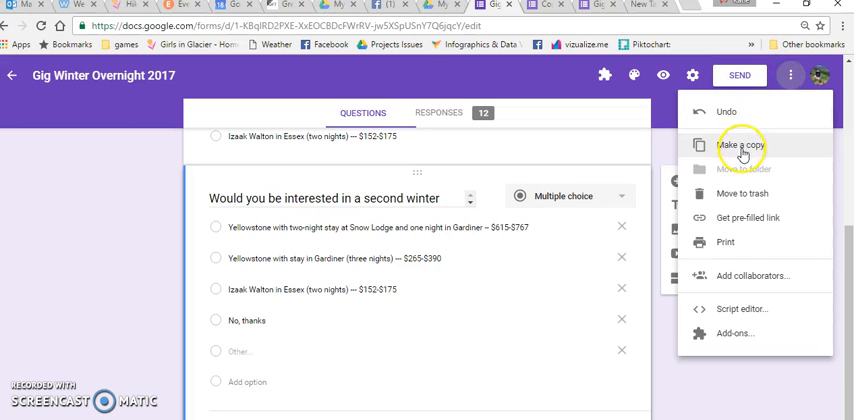
{"action": "left_click", "coordinate": [743, 145]}
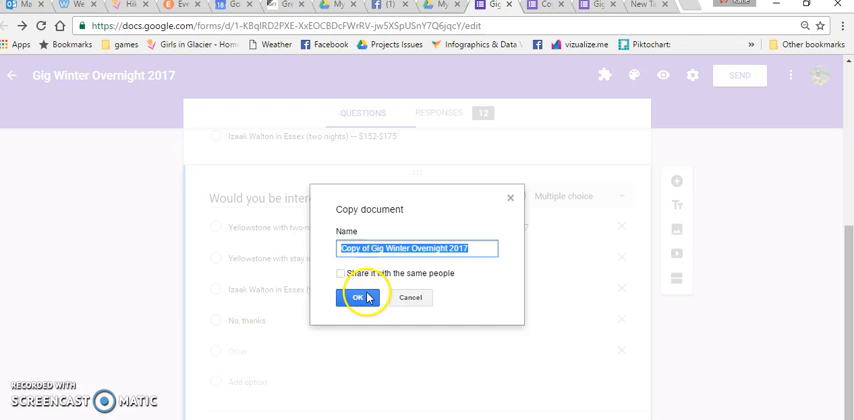
{"action": "left_click", "coordinate": [358, 298]}
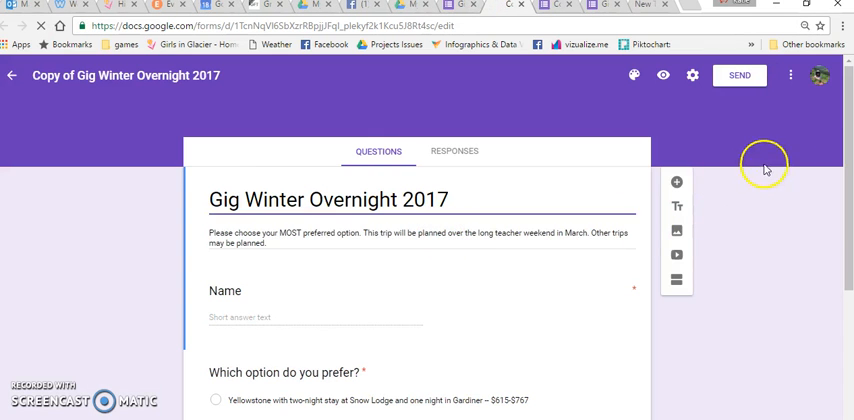
Scroll through the copied form to reach the second winter trip question
{"action": "scroll", "scroll_direction": "down", "scroll_amount": 3}
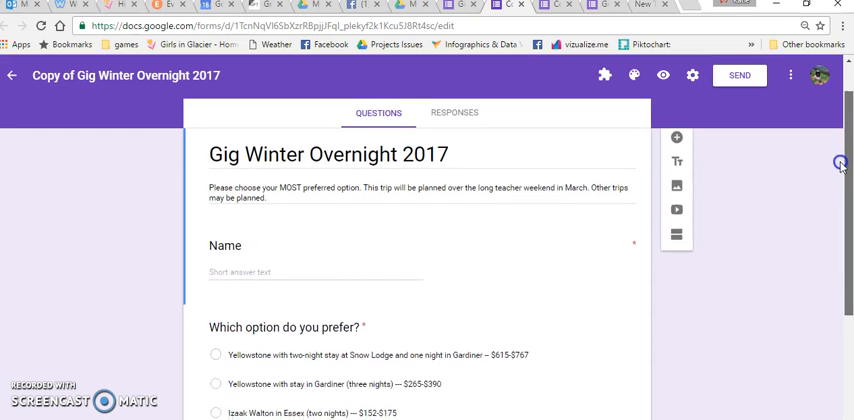
{"action": "scroll", "scroll_direction": "down", "scroll_amount": 3}
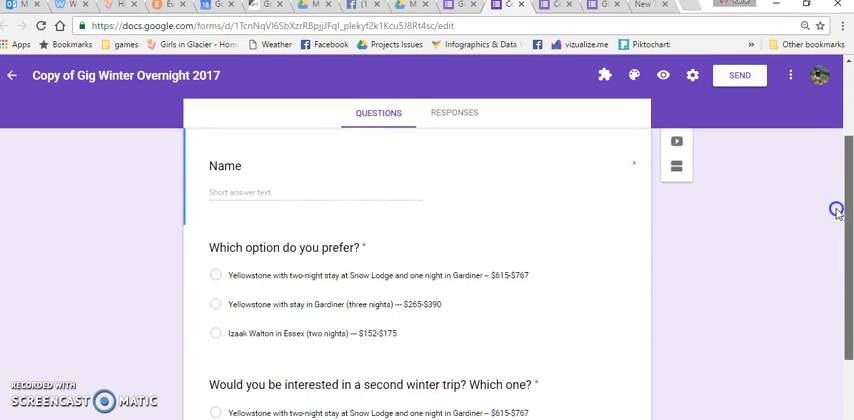
{"action": "scroll", "scroll_direction": "down", "scroll_amount": 3}
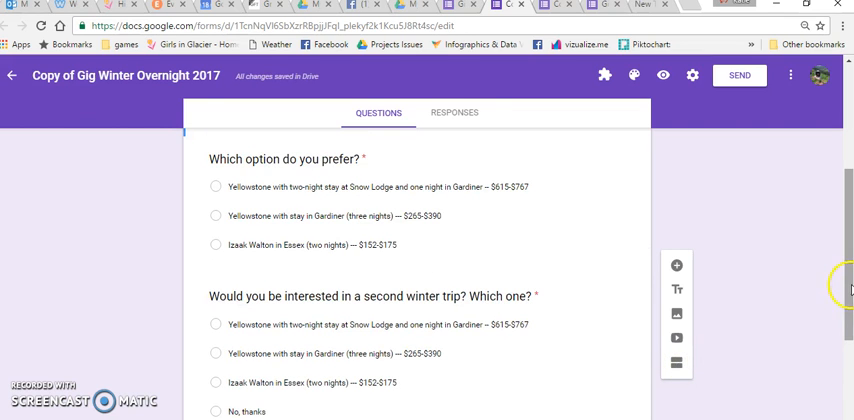
{"action": "scroll", "scroll_direction": "down", "scroll_amount": 3}
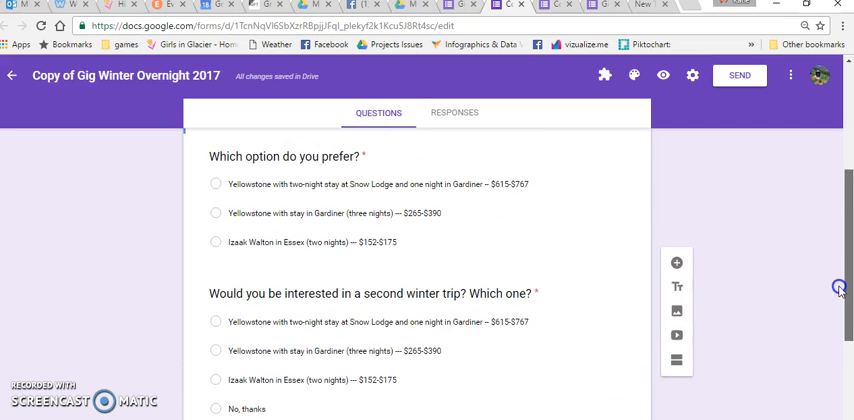
{"action": "scroll", "scroll_direction": "down", "scroll_amount": 3}
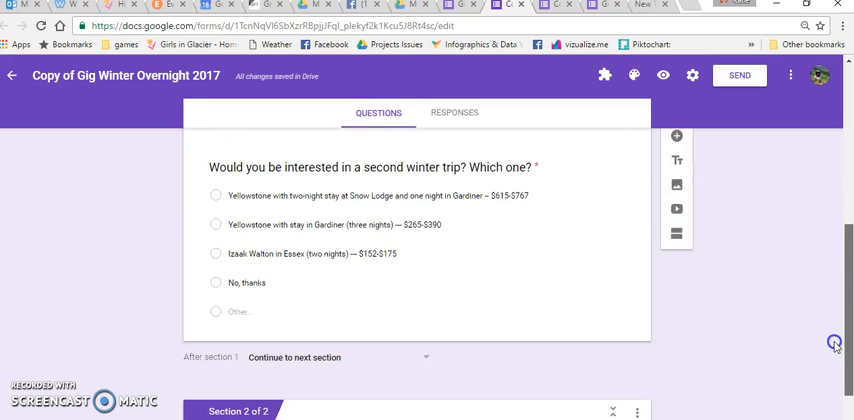
{"action": "scroll", "scroll_direction": "down", "scroll_amount": 3}
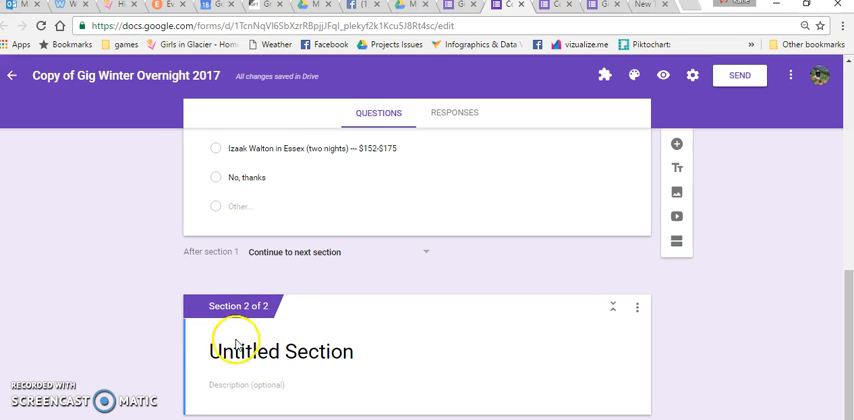
{"action": "mouse_move", "coordinate": [331, 351]}
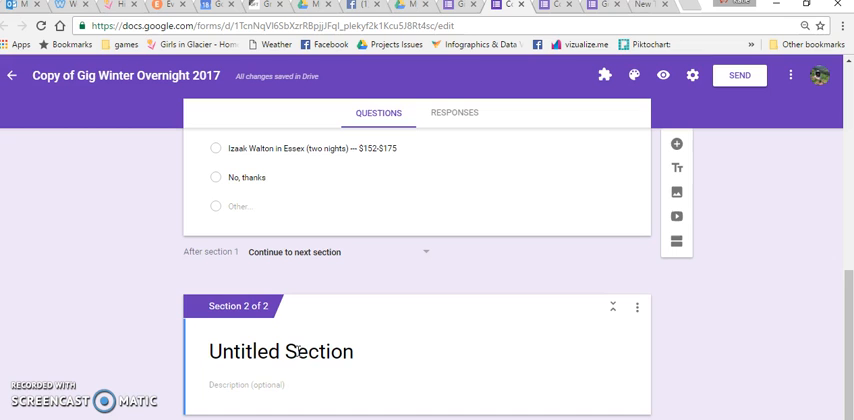
{"action": "scroll", "scroll_direction": "up", "scroll_amount": 3}
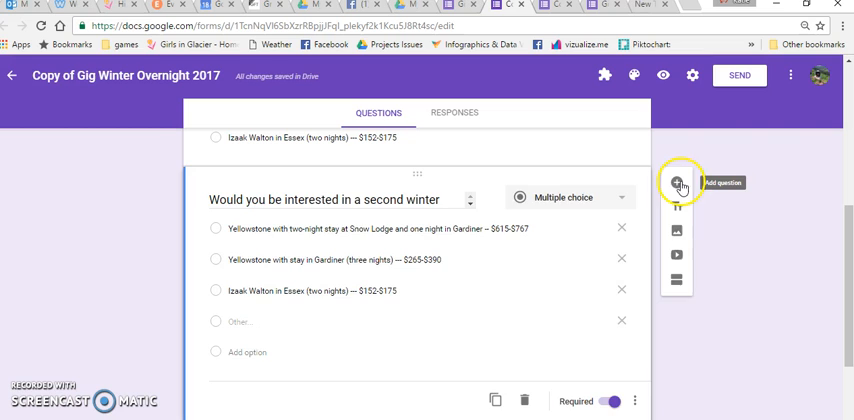
Add a question titled 'Would you be interested in a second winter trip?'
{"action": "left_click", "coordinate": [677, 182]}
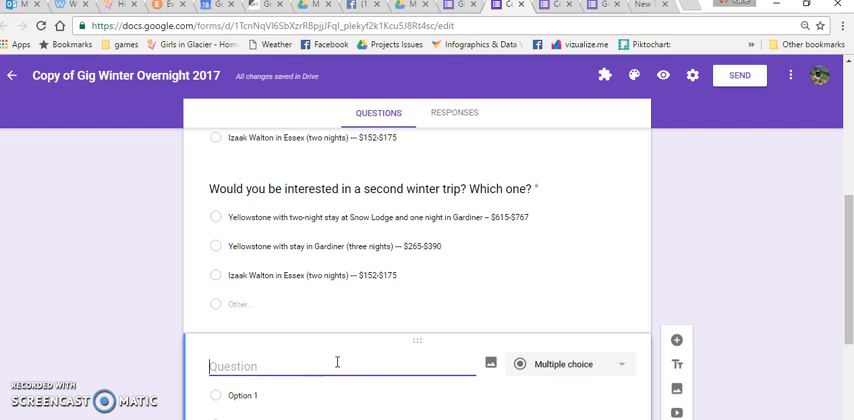
{"action": "type", "text": "Would"}
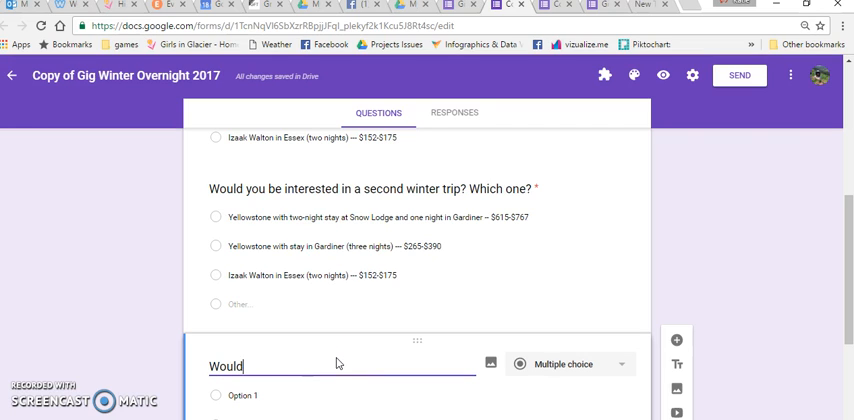
{"action": "type", "text": "you be inters"}
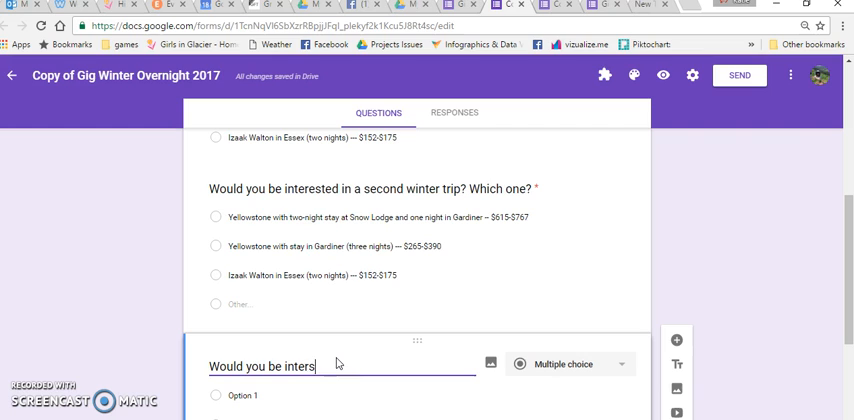
{"action": "type", "text": "ed in a second"}
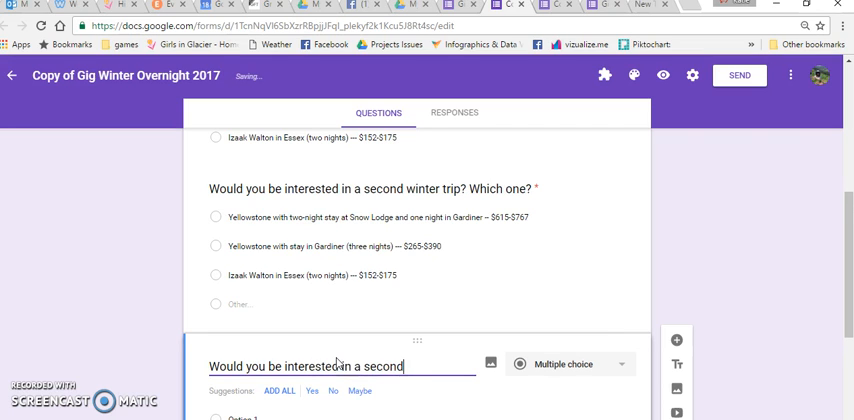
{"action": "type", "text": "winter trip"}
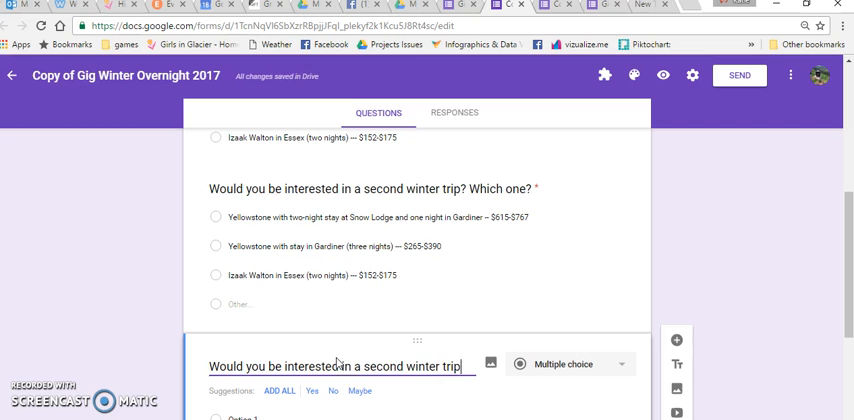
{"action": "type", "text": "?"}
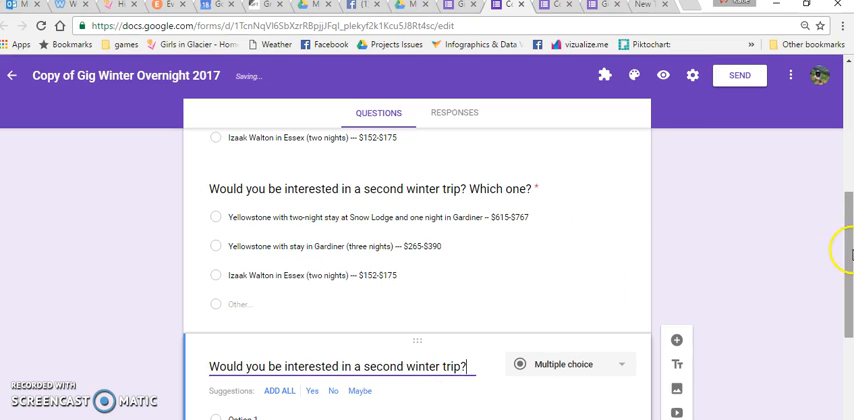
Give the new question the answer options Yes and No
{"action": "scroll", "scroll_direction": "down", "scroll_amount": 3}
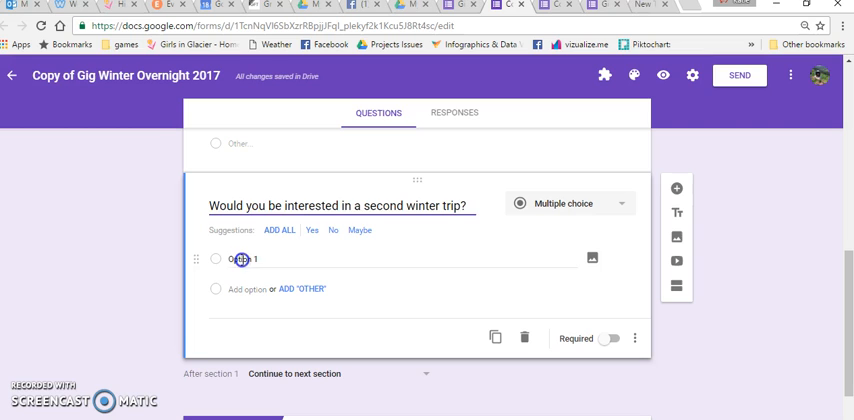
{"action": "left_click", "coordinate": [311, 230]}
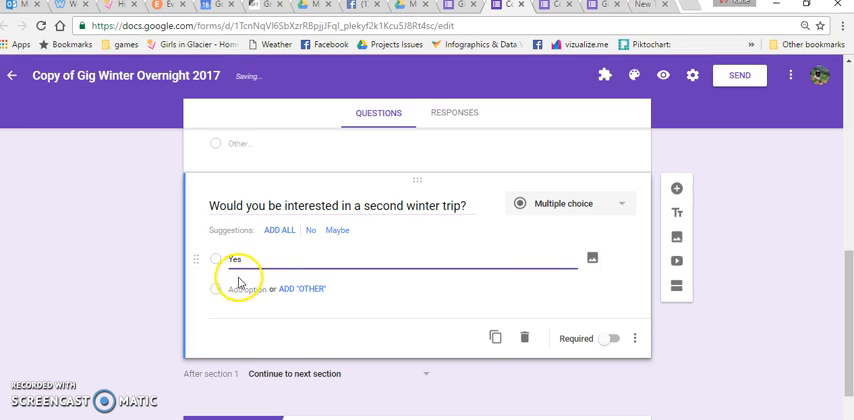
{"action": "left_click", "coordinate": [244, 289]}
{"action": "type", "text": "No"}
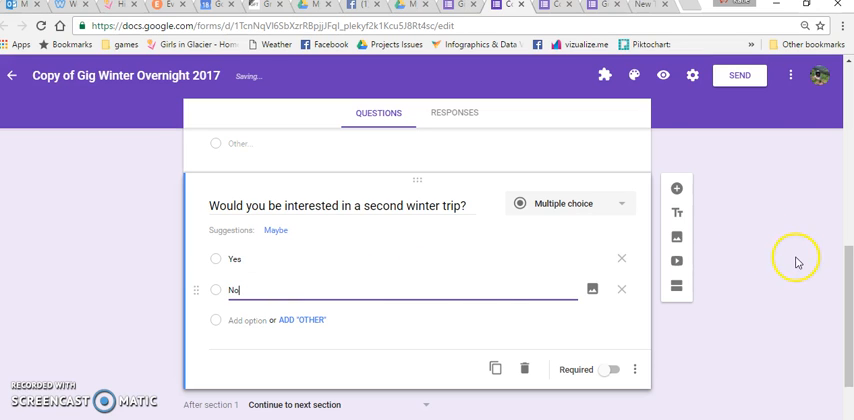
{"action": "left_click", "coordinate": [240, 258]}
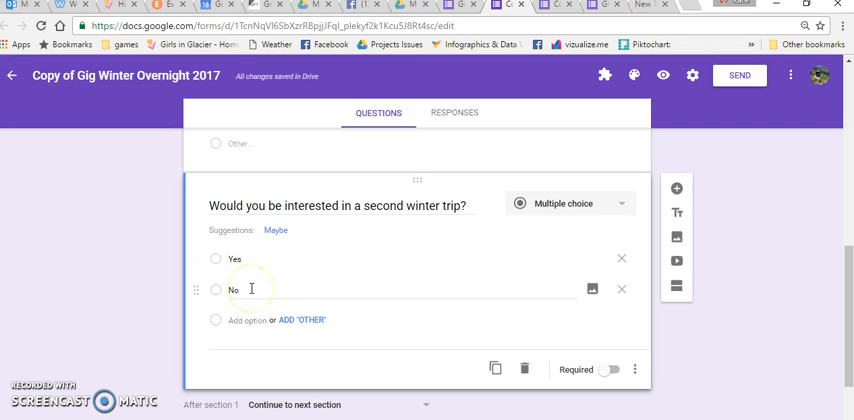
{"action": "mouse_move", "coordinate": [774, 247]}
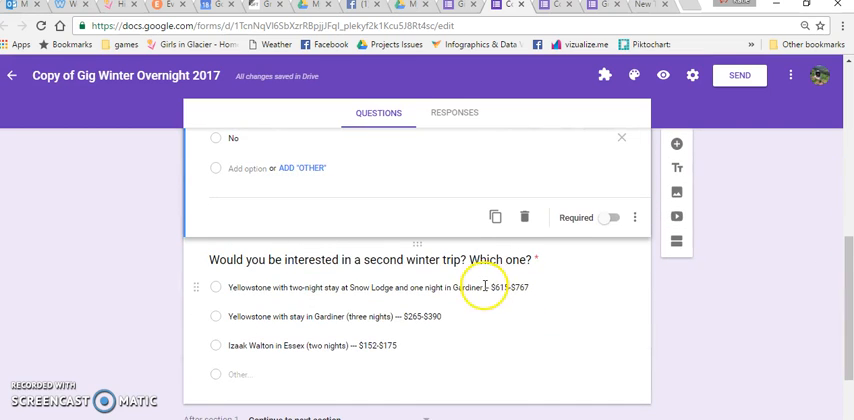
{"action": "mouse_move", "coordinate": [420, 247]}
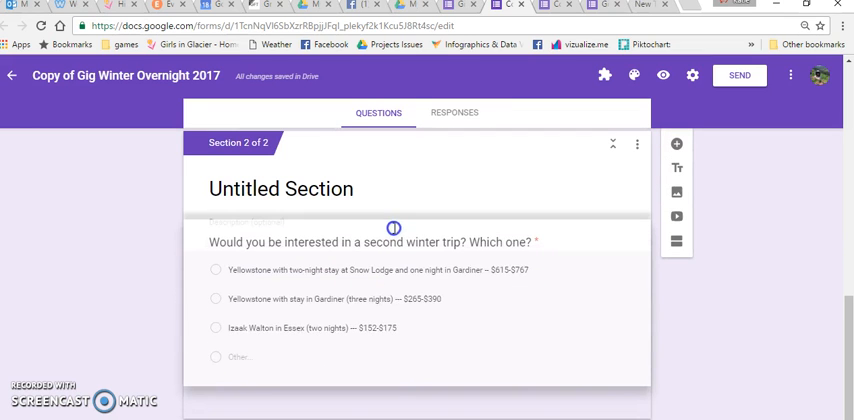
Select the three-trip question's title in section 2 to replace it with 'Which one?'
{"action": "left_click", "coordinate": [370, 242]}
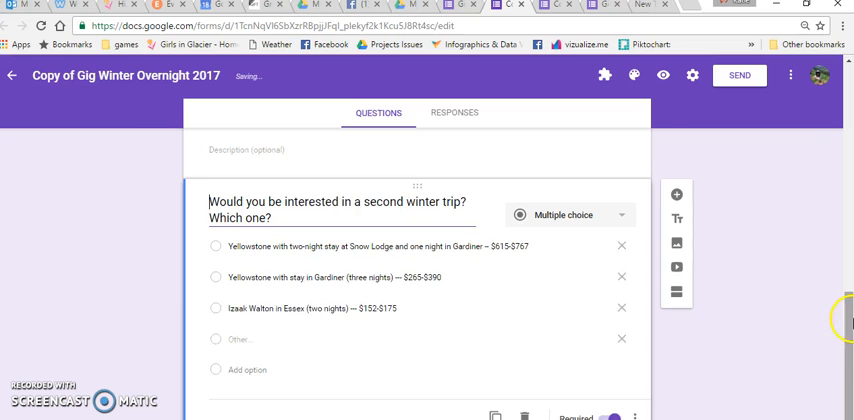
{"action": "scroll", "scroll_direction": "down", "scroll_amount": 3}
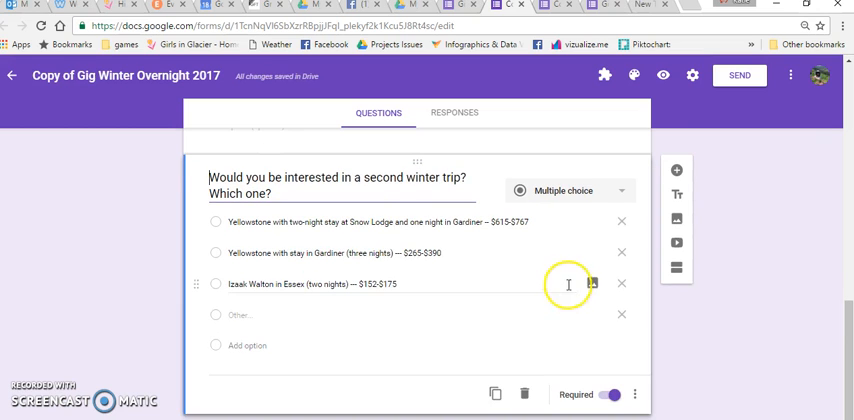
{"action": "triple_click", "coordinate": [340, 178]}
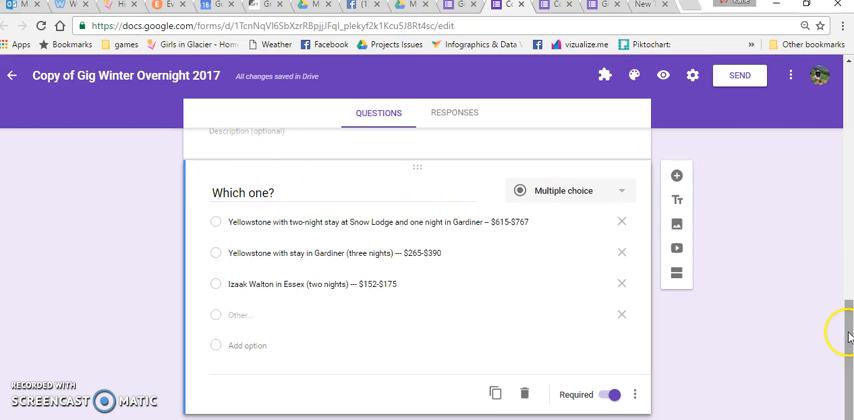
Scroll through both sections, back to the Yes/No second-trip question
{"action": "scroll", "scroll_direction": "up", "scroll_amount": 3}
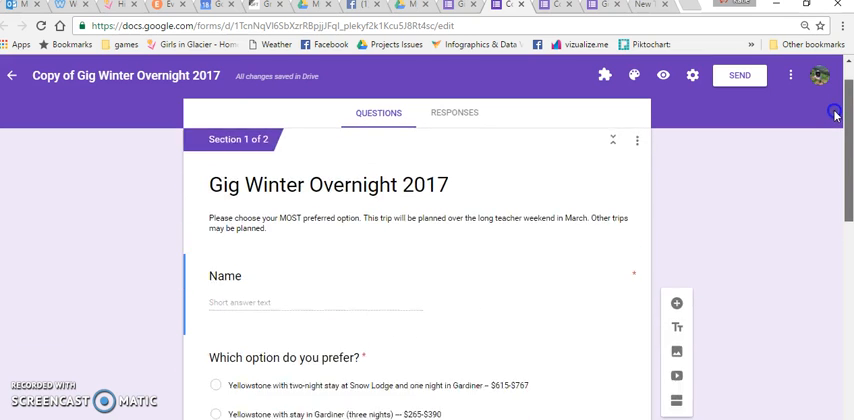
{"action": "scroll", "scroll_direction": "down", "scroll_amount": 3}
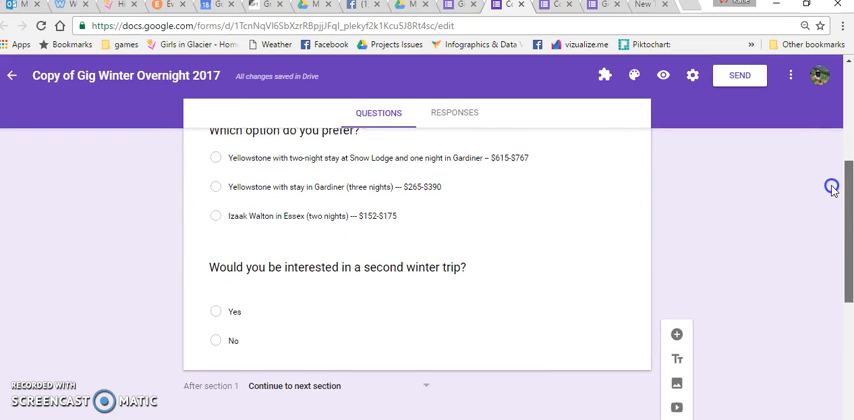
{"action": "scroll", "scroll_direction": "down", "scroll_amount": 3}
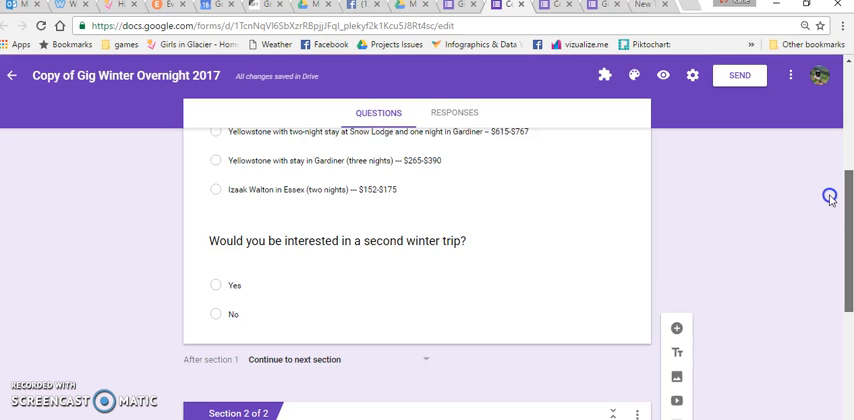
{"action": "scroll", "scroll_direction": "down", "scroll_amount": 3}
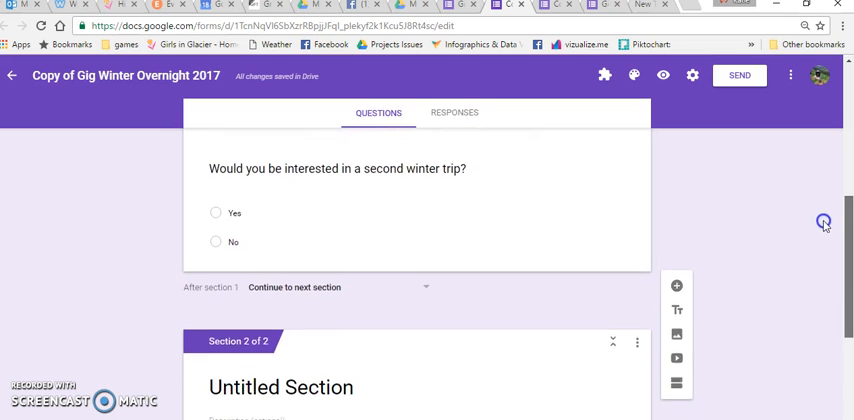
{"action": "scroll", "scroll_direction": "down", "scroll_amount": 3}
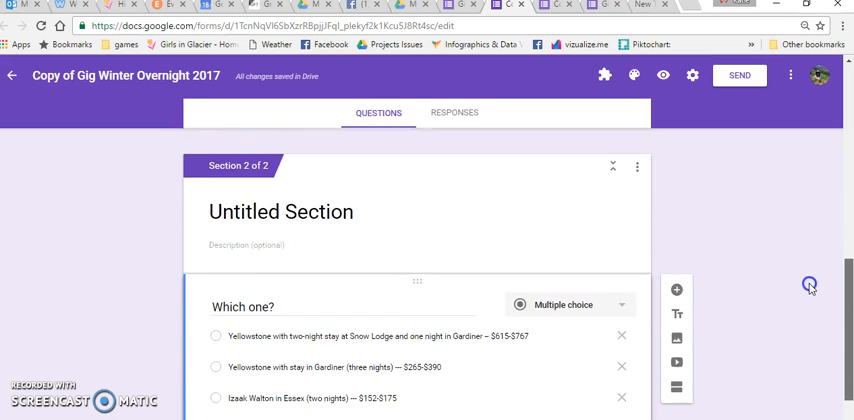
{"action": "scroll", "scroll_direction": "up", "scroll_amount": 3}
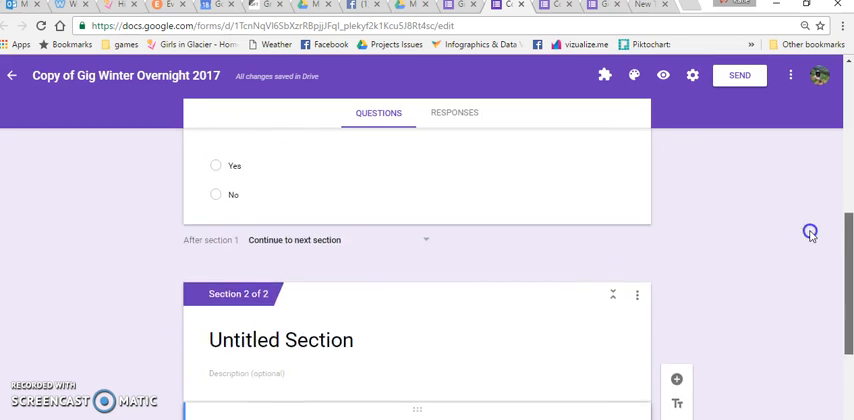
{"action": "scroll", "scroll_direction": "up", "scroll_amount": 3}
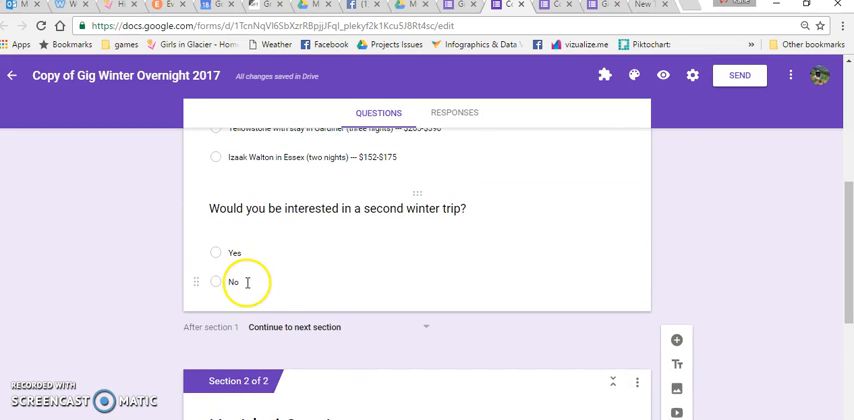
{"action": "mouse_move", "coordinate": [560, 268]}
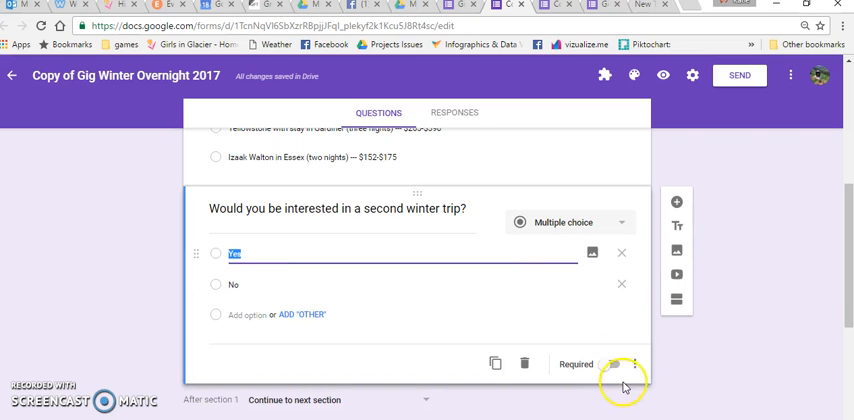
Turn on 'Go to section based on answer' for the Yes/No question and check Yes's destination
{"action": "left_click", "coordinate": [633, 364]}
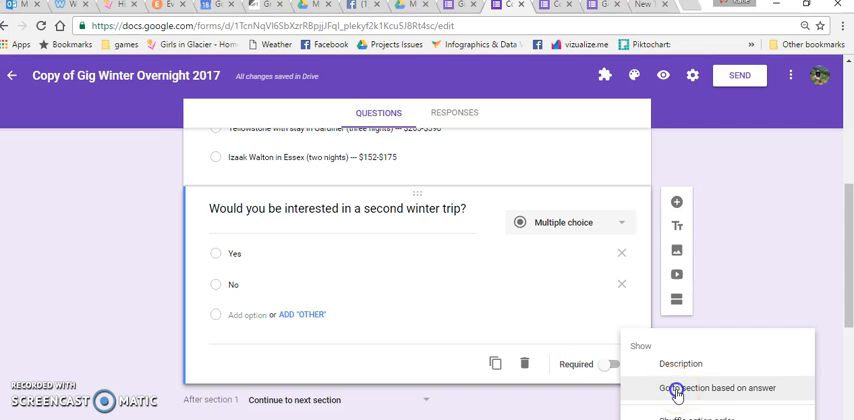
{"action": "left_click", "coordinate": [716, 388]}
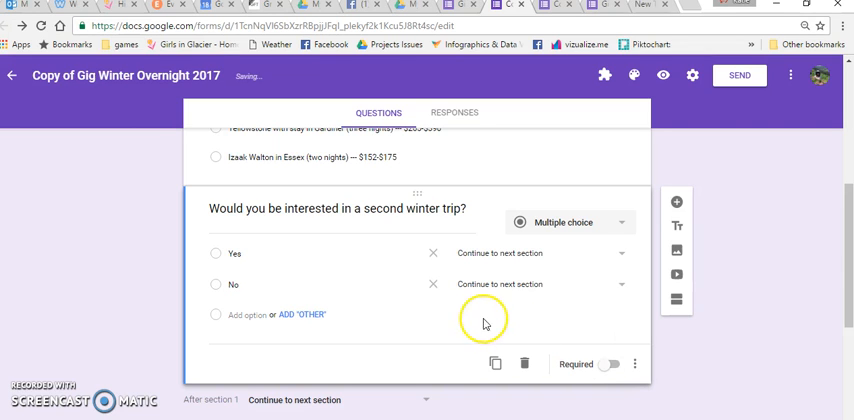
{"action": "mouse_move", "coordinate": [540, 265]}
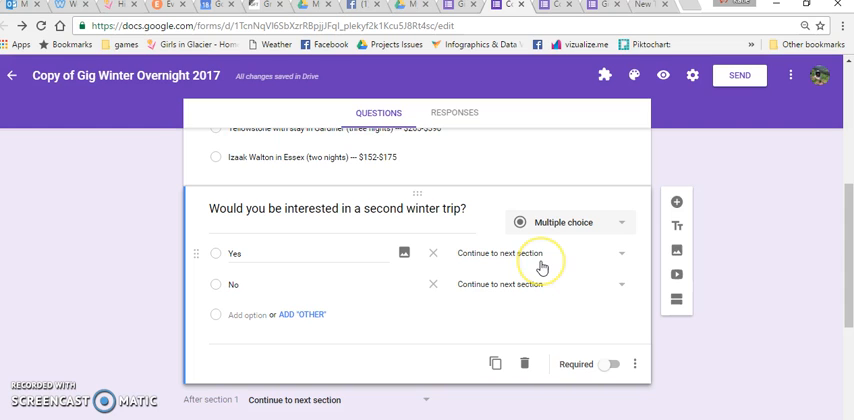
{"action": "mouse_move", "coordinate": [618, 263]}
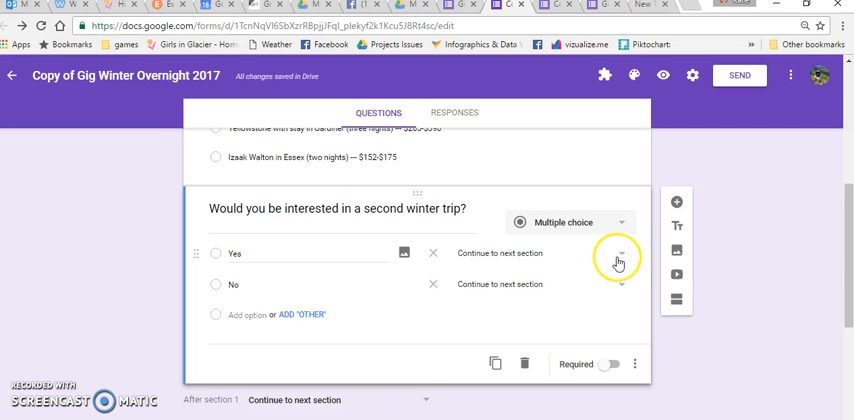
{"action": "left_click", "coordinate": [618, 258]}
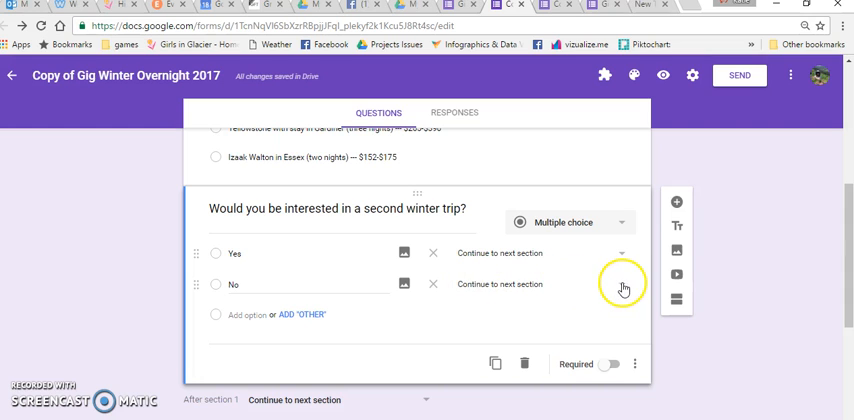
Set the No answer's destination to 'Submit form'
{"action": "left_click", "coordinate": [623, 284]}
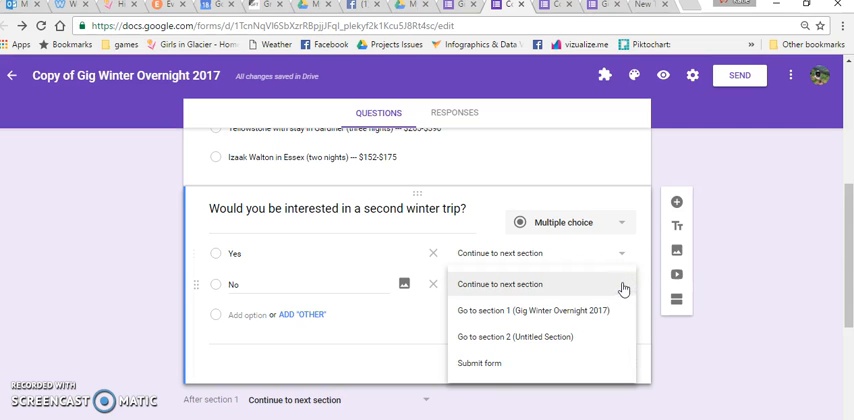
{"action": "left_click", "coordinate": [480, 362]}
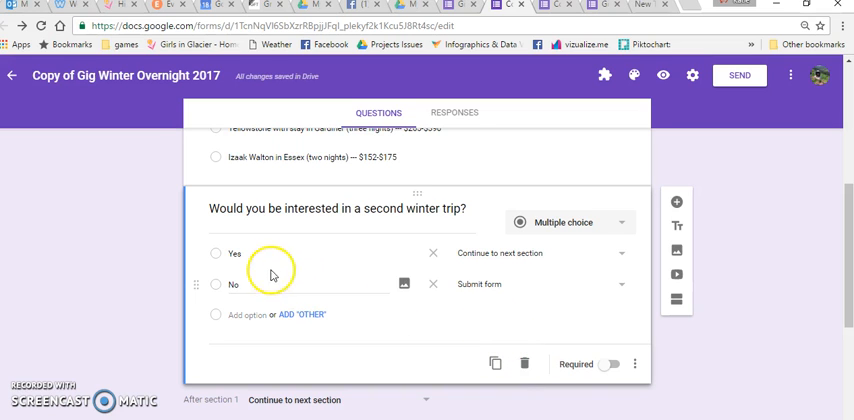
{"action": "mouse_move", "coordinate": [836, 220]}
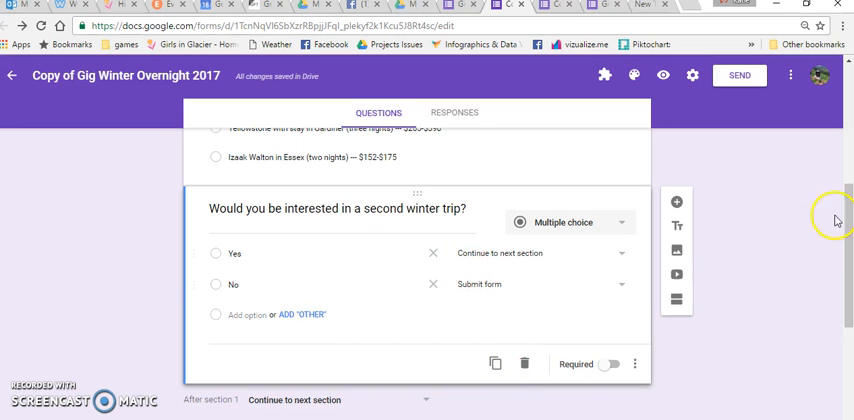
{"action": "scroll", "scroll_direction": "down", "scroll_amount": 3}
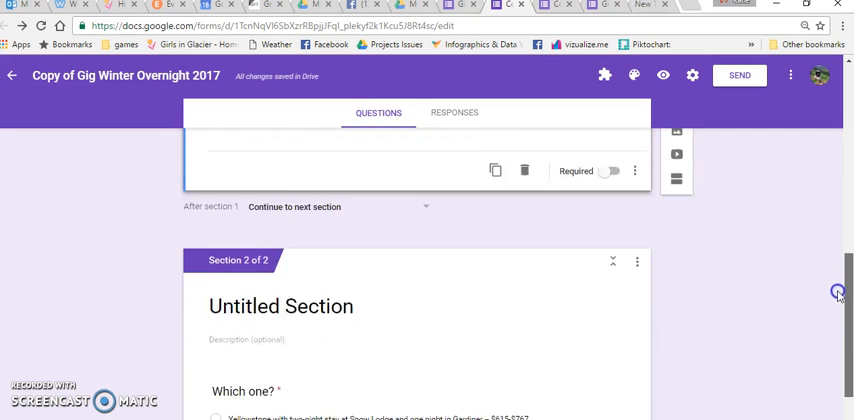
{"action": "scroll", "scroll_direction": "down", "scroll_amount": 3}
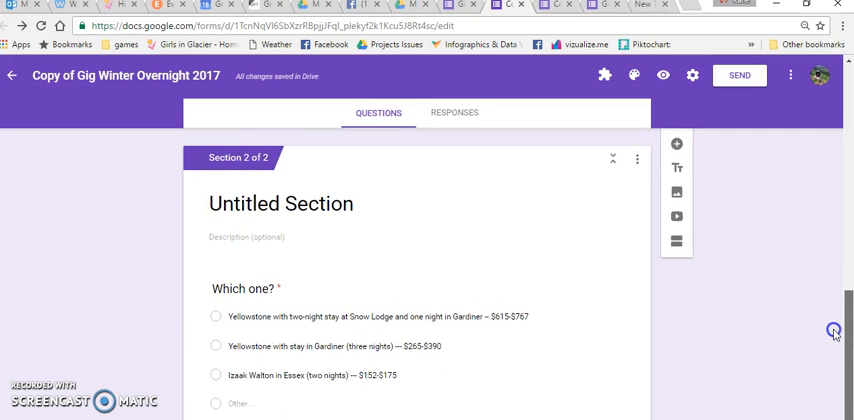
{"action": "scroll", "scroll_direction": "down", "scroll_amount": 3}
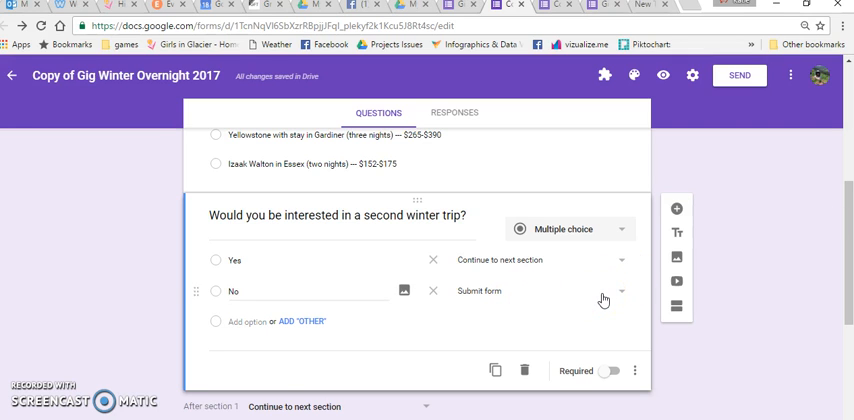
{"action": "mouse_move", "coordinate": [773, 307]}
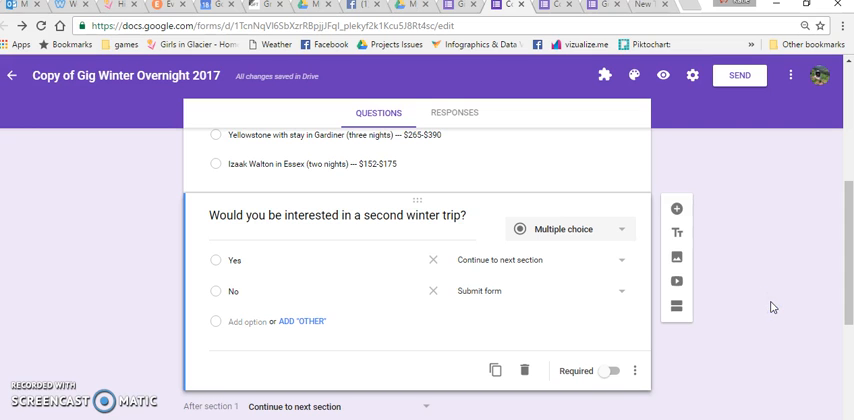
{"action": "scroll", "scroll_direction": "down", "scroll_amount": 3}
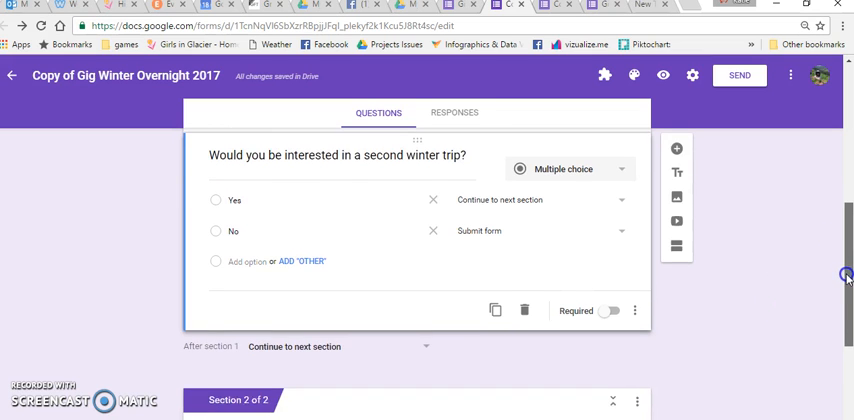